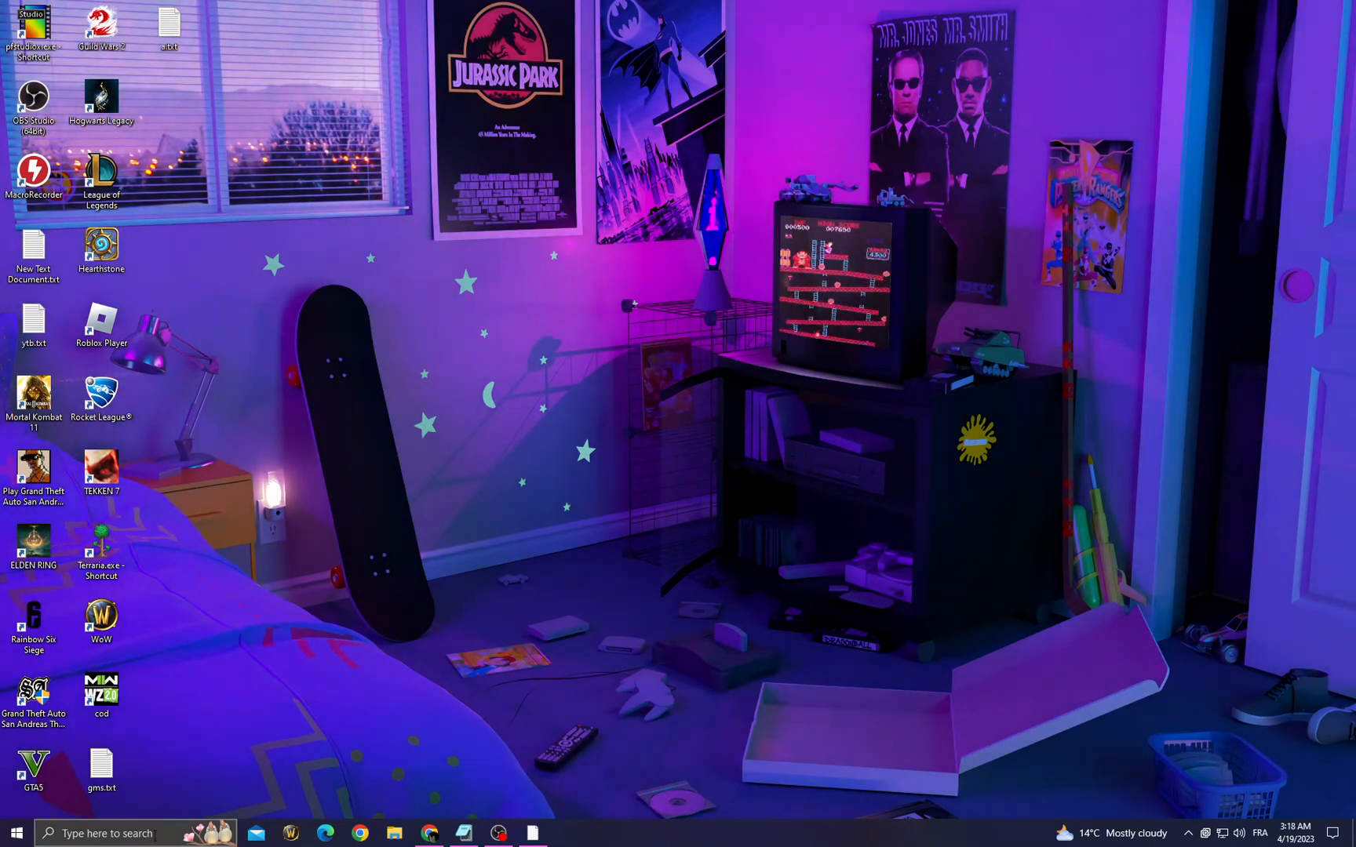
# - Search Start for "enable" and open the Enable Xbox Game Bar setting, left Off
pyautogui.click(103, 834)
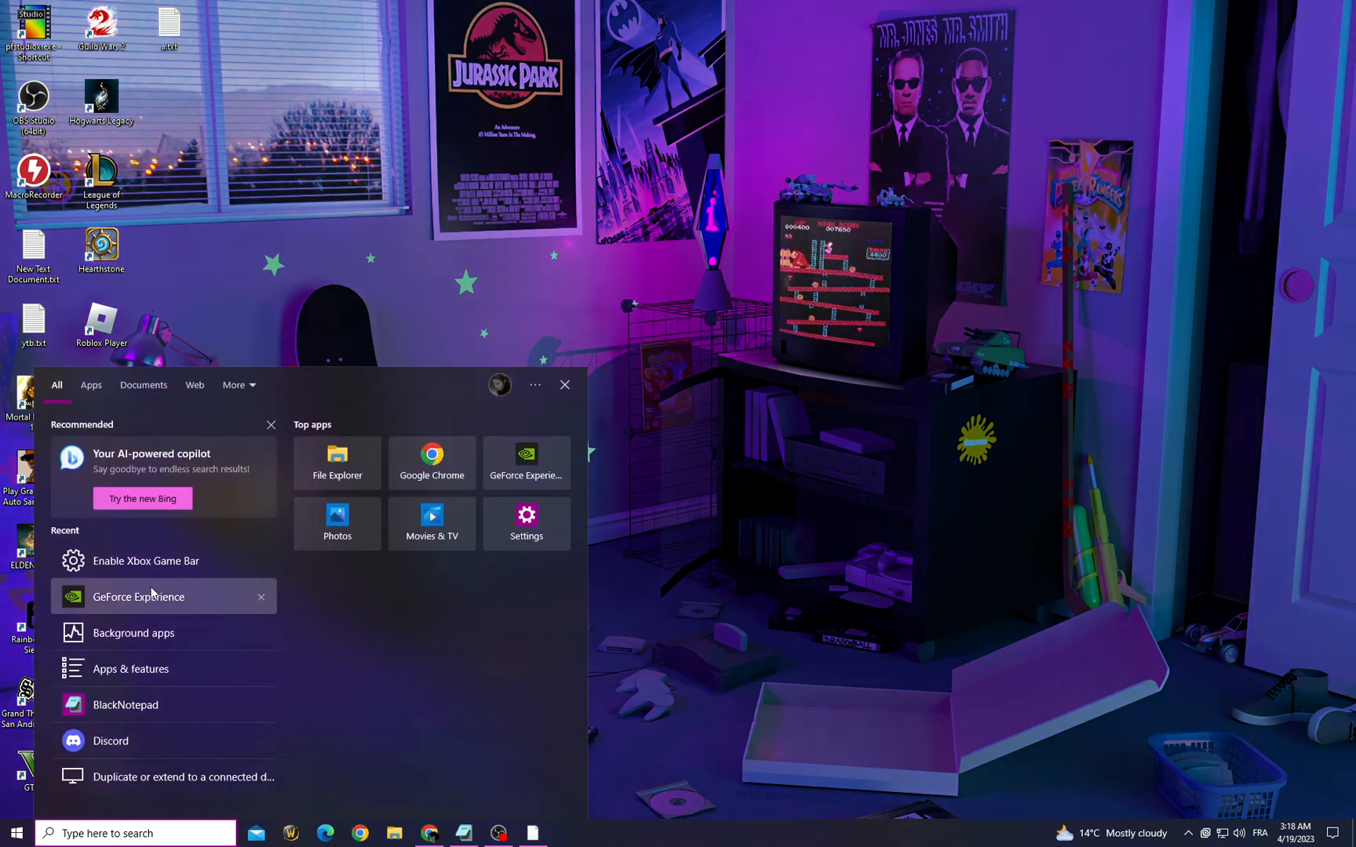
pyautogui.write('enable')
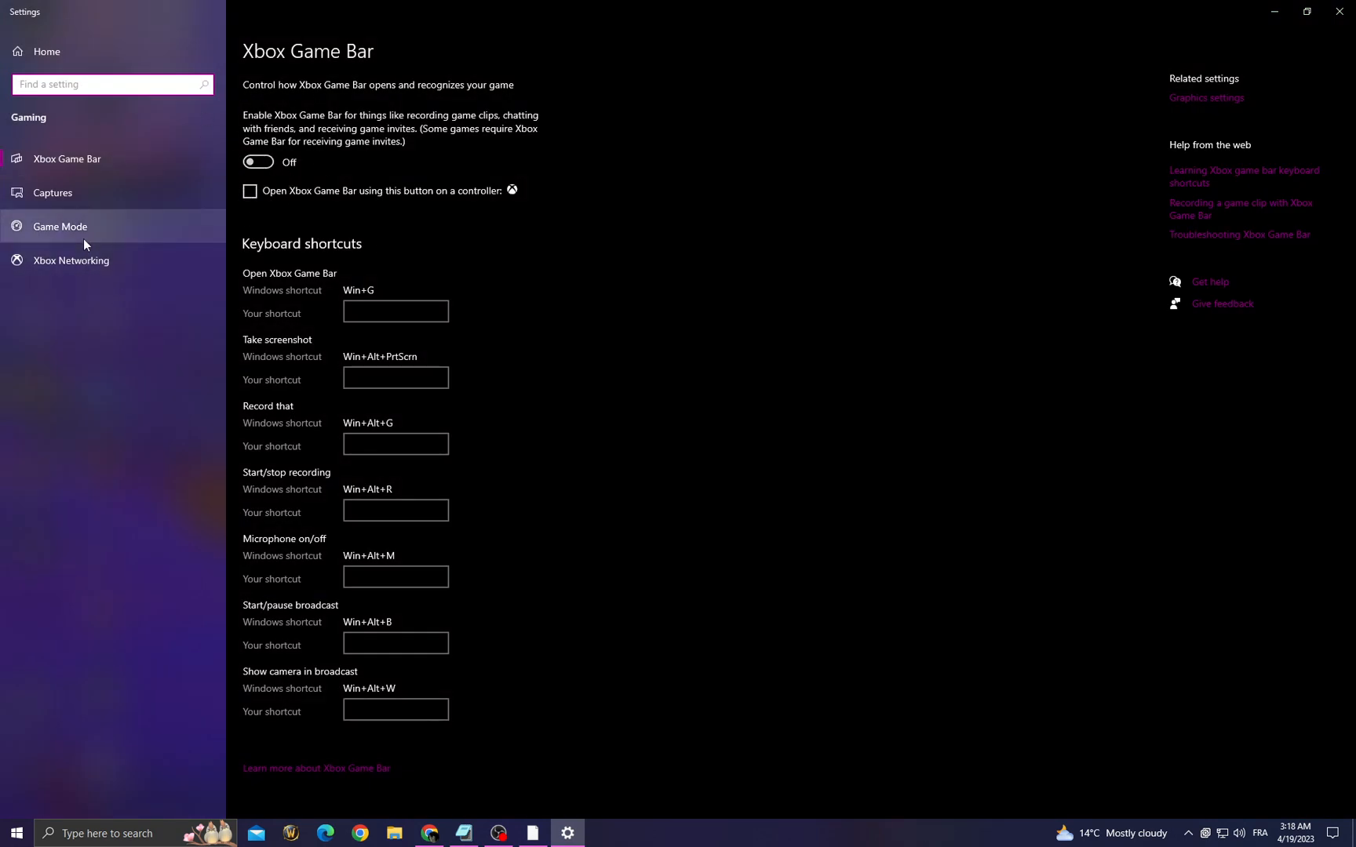
# - Confirm Windows Update reports up to date, then close Settings
pyautogui.click(60, 226)
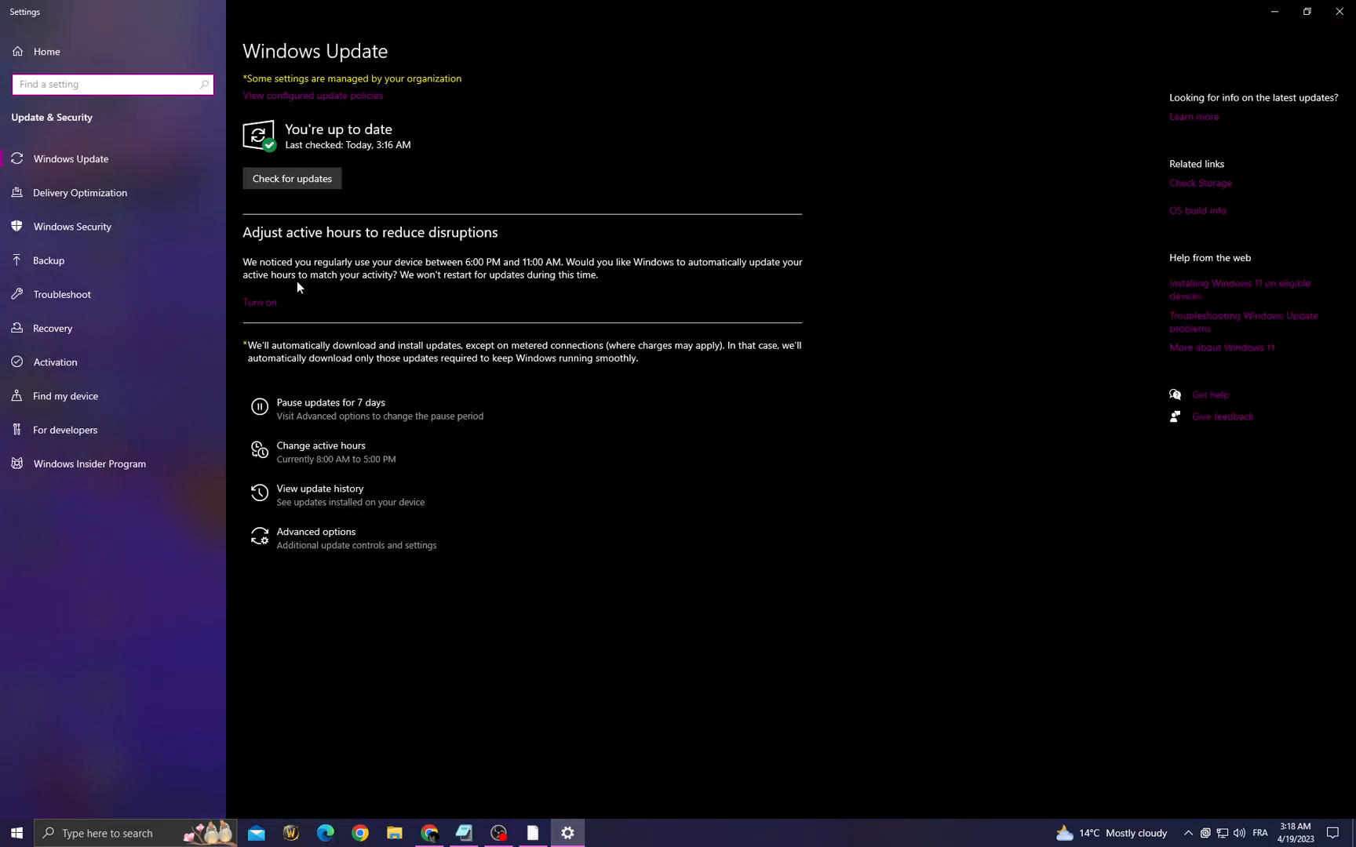
pyautogui.click(292, 179)
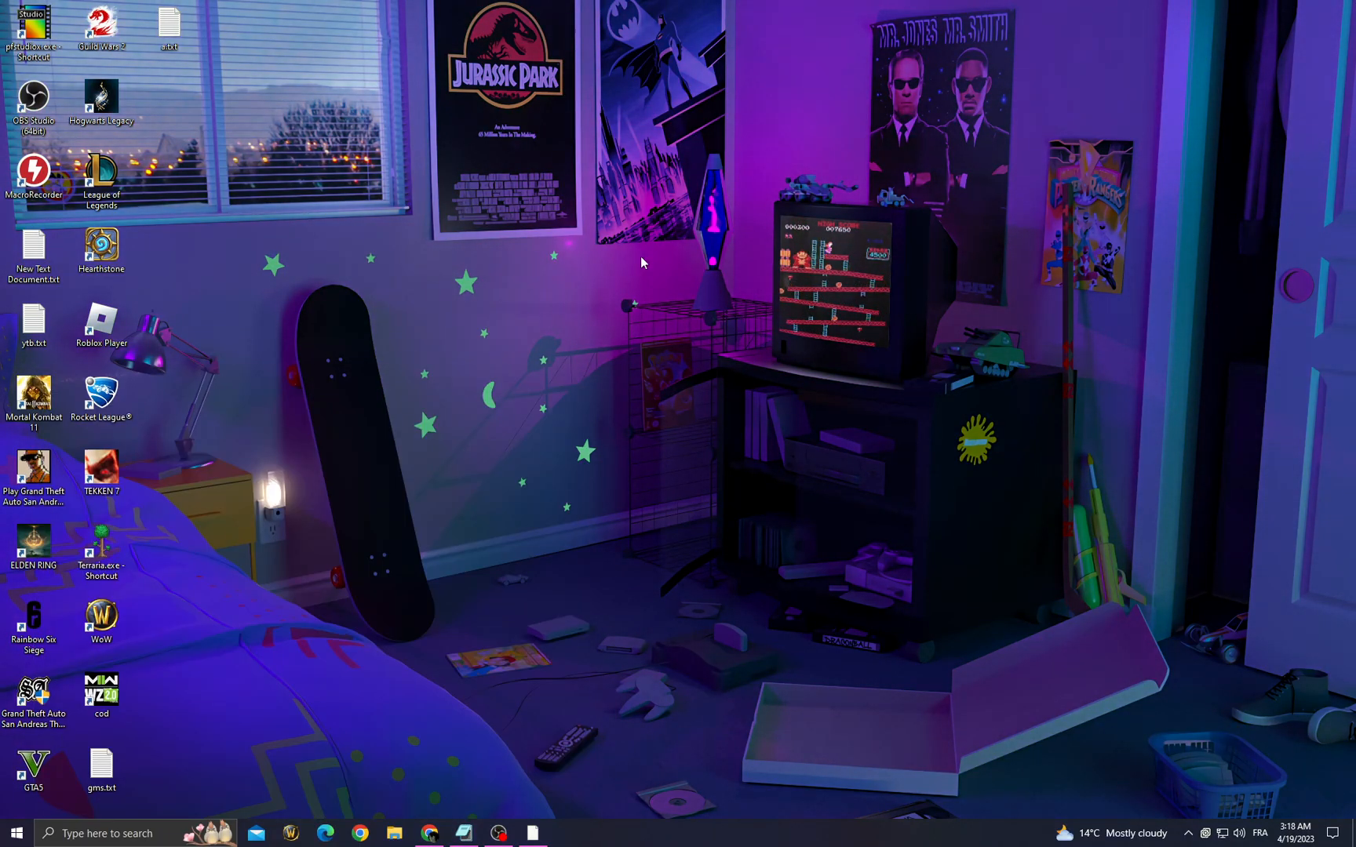
# - View the available Game Ready Driver in GeForce Experience's Drivers page, then close the app
pyautogui.click(566, 833)
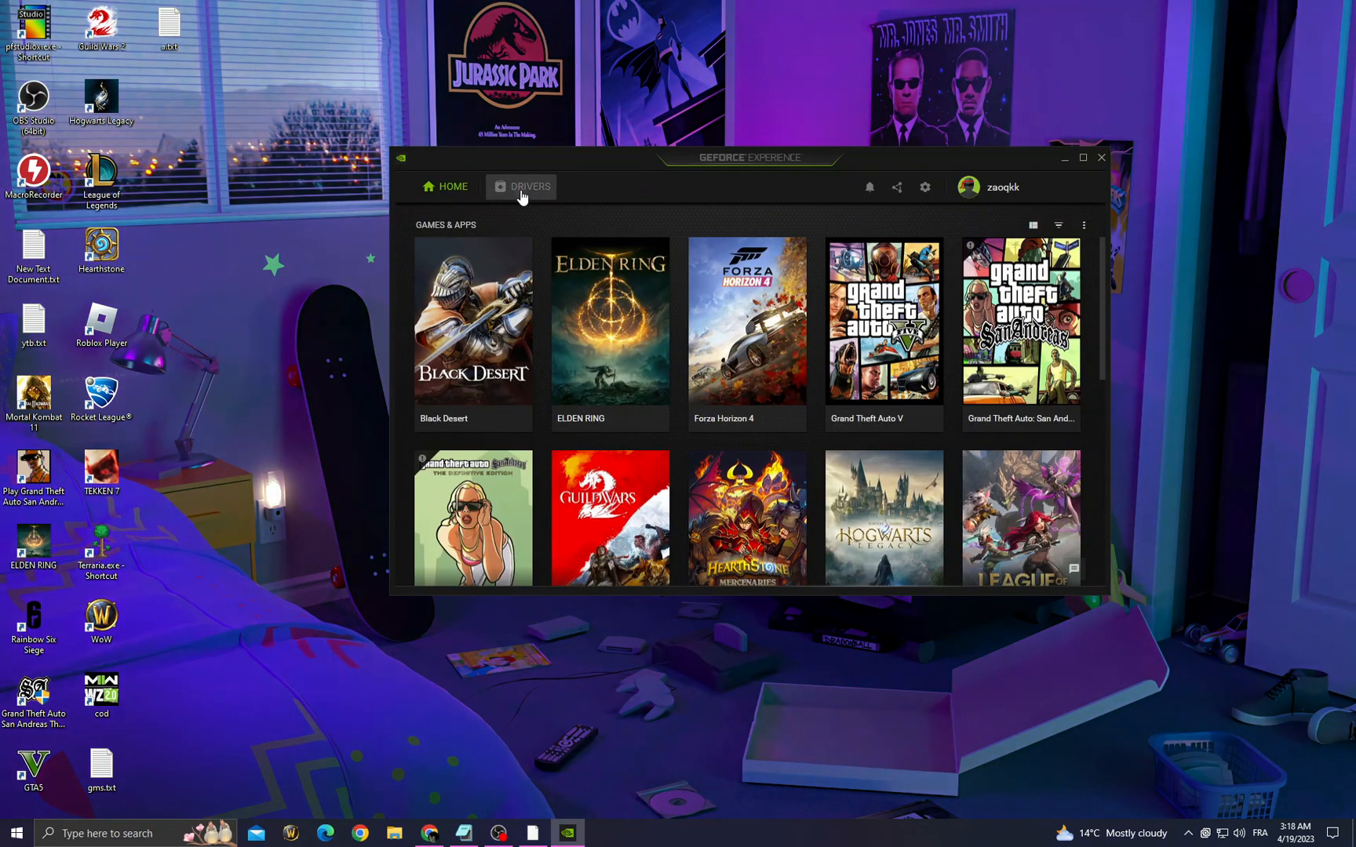
pyautogui.click(521, 185)
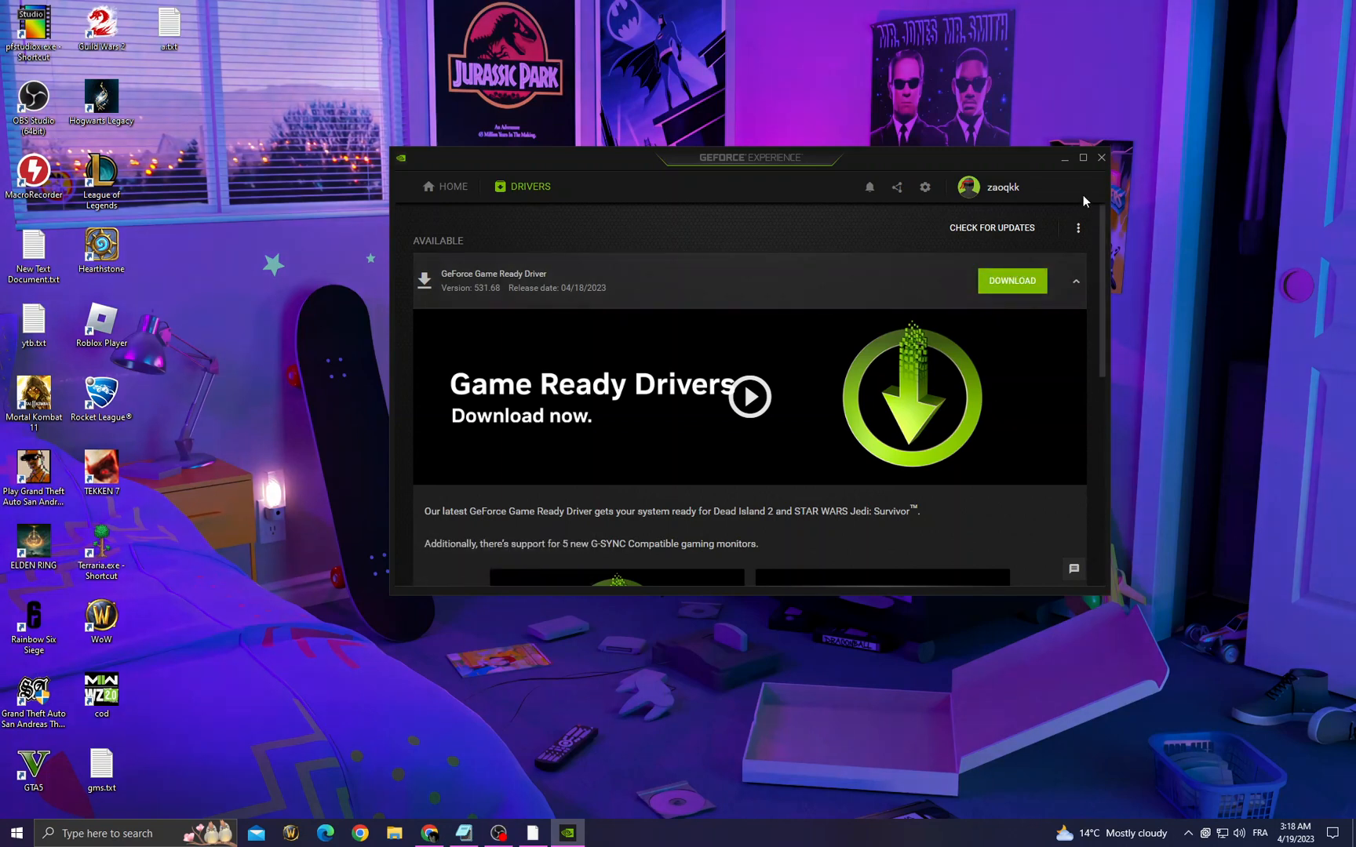
pyautogui.click(1101, 157)
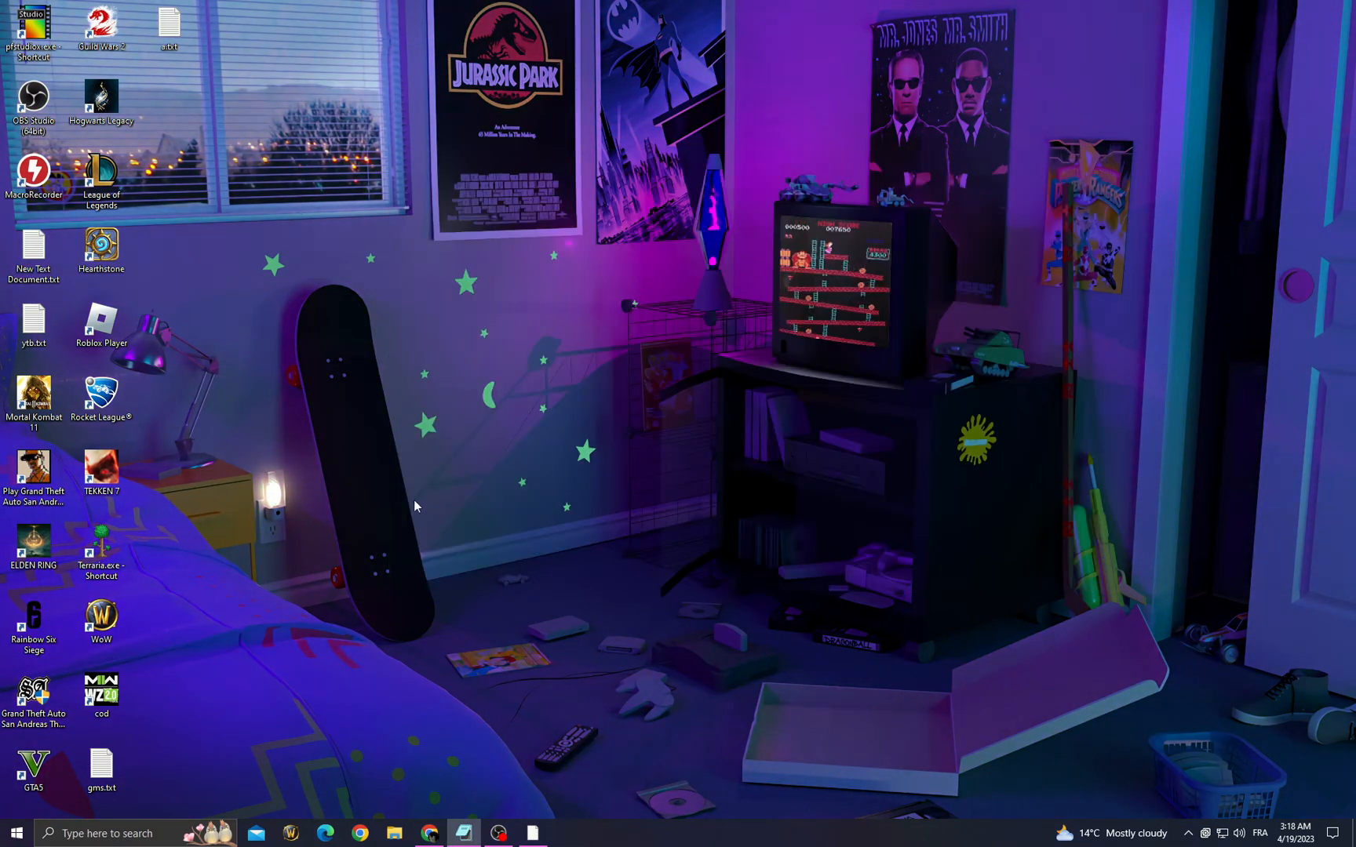
# - Sort Task Manager processes by memory descending, review the list with Chrome highest, then close it
pyautogui.click(14, 833)
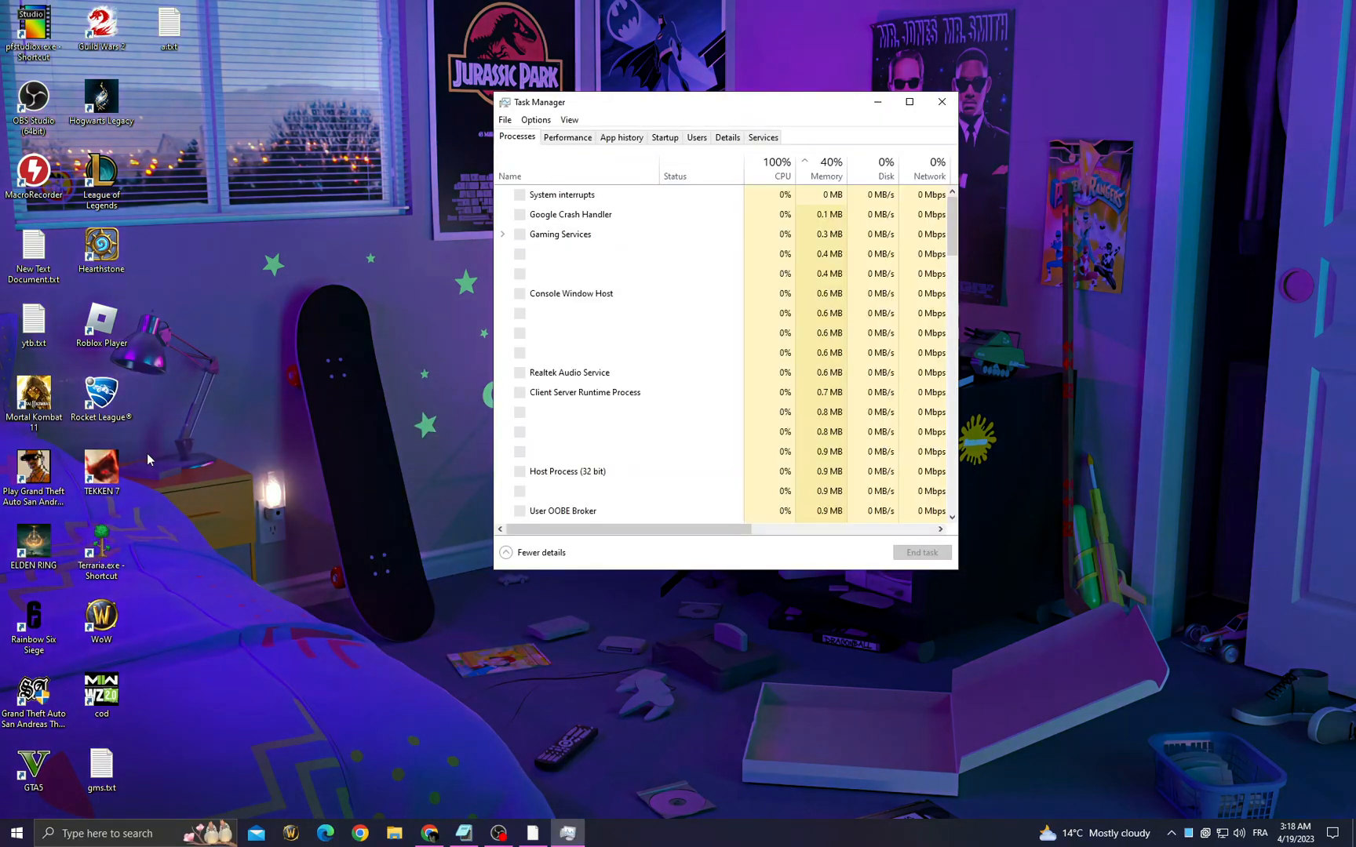
pyautogui.click(829, 168)
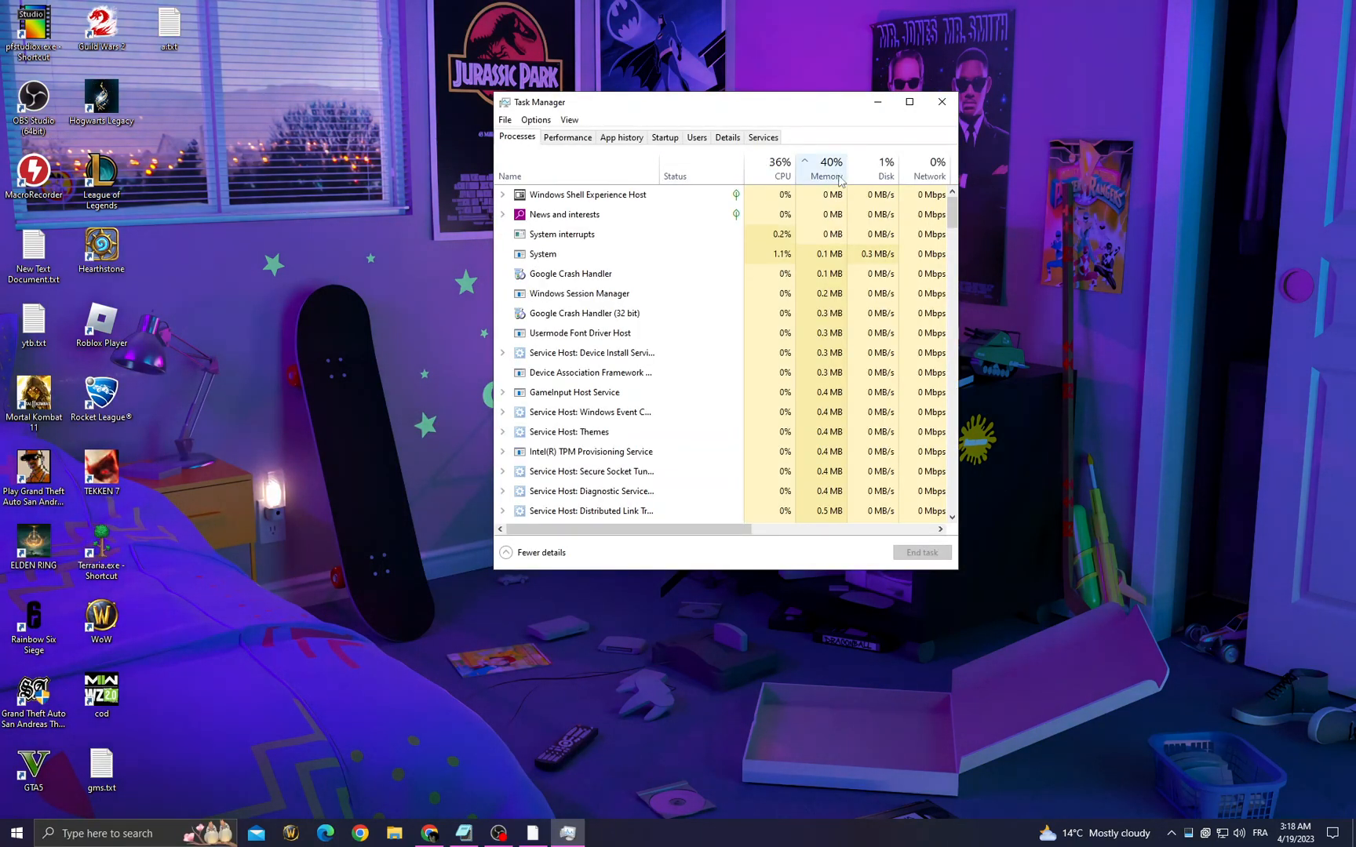
pyautogui.click(827, 162)
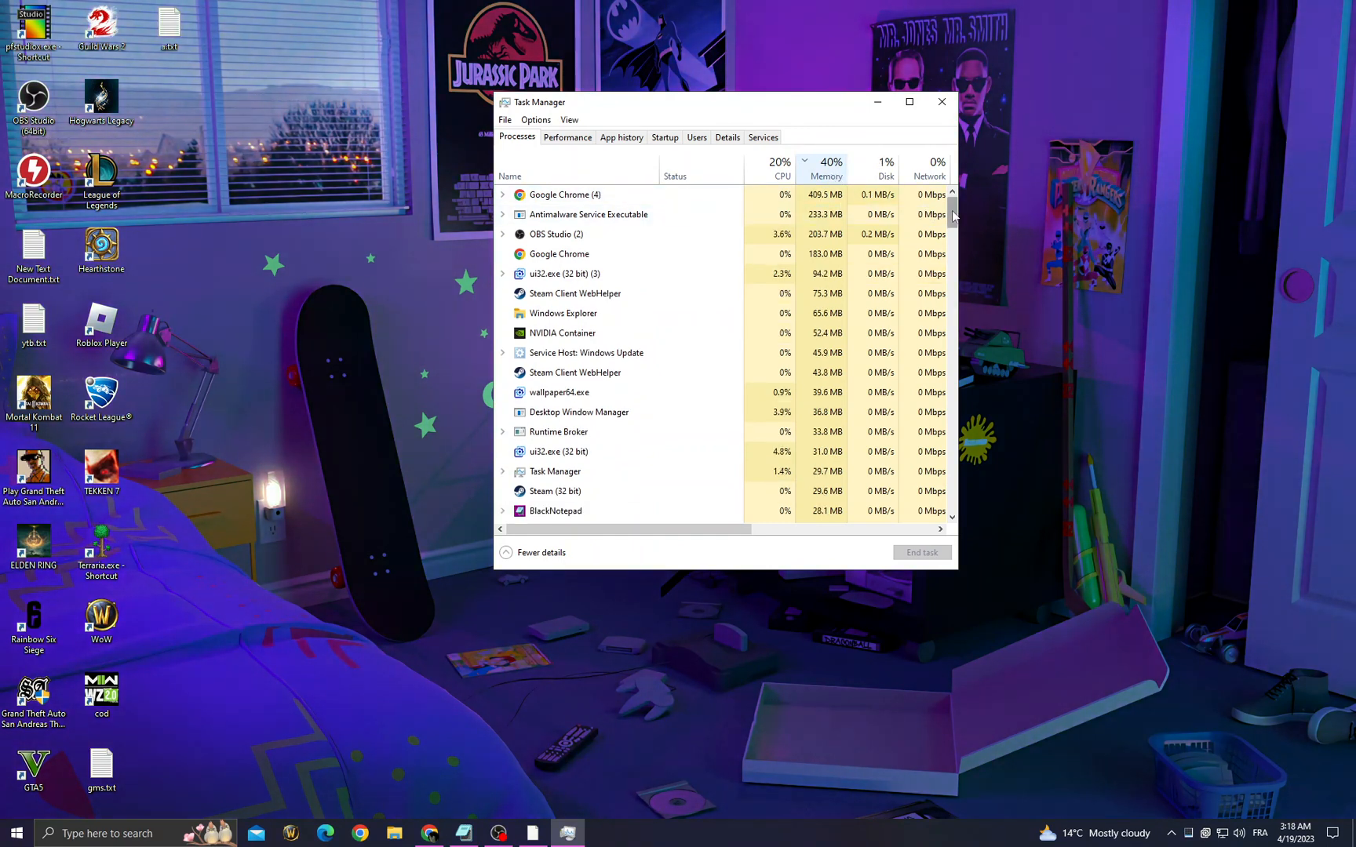
pyautogui.scroll(-3)
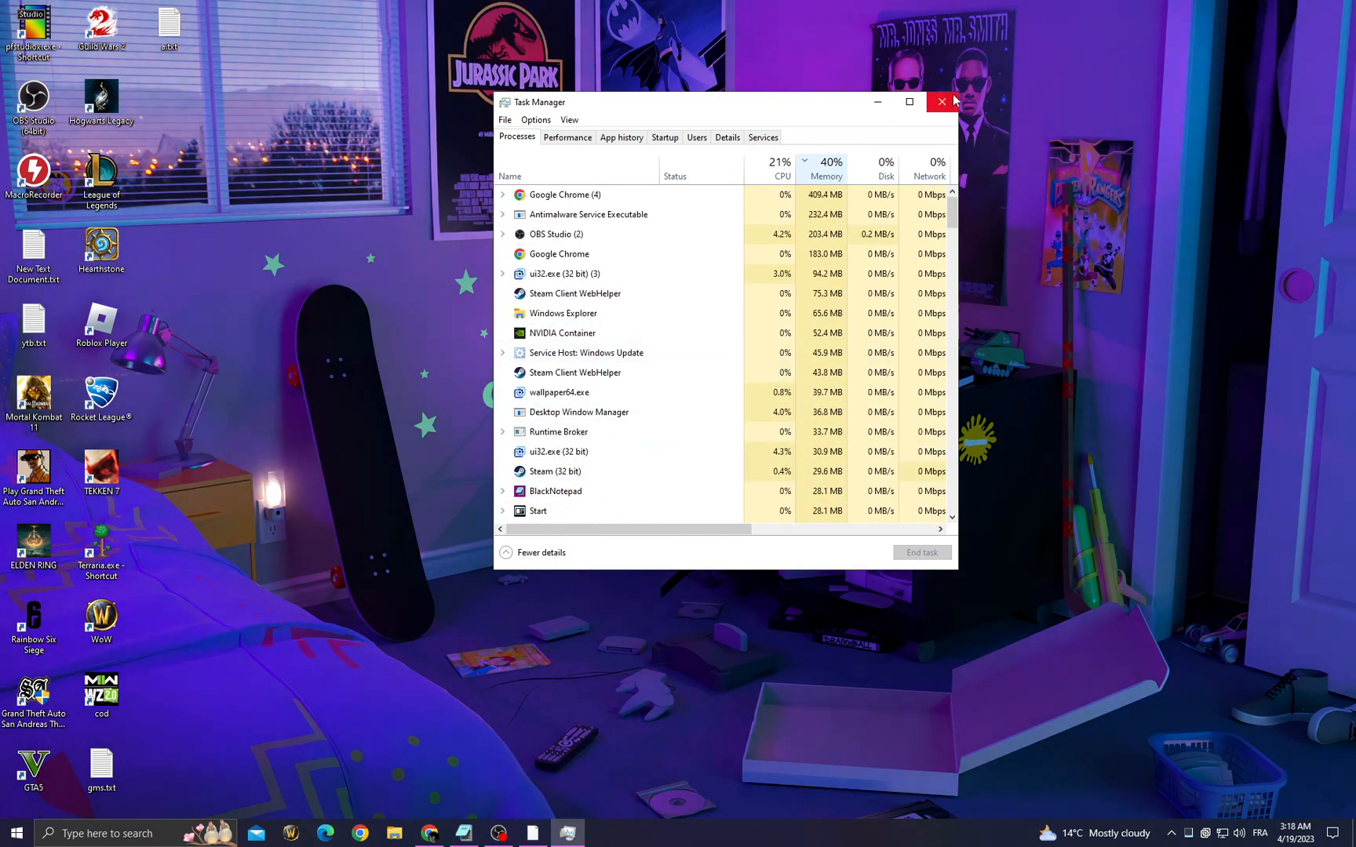
pyautogui.click(942, 100)
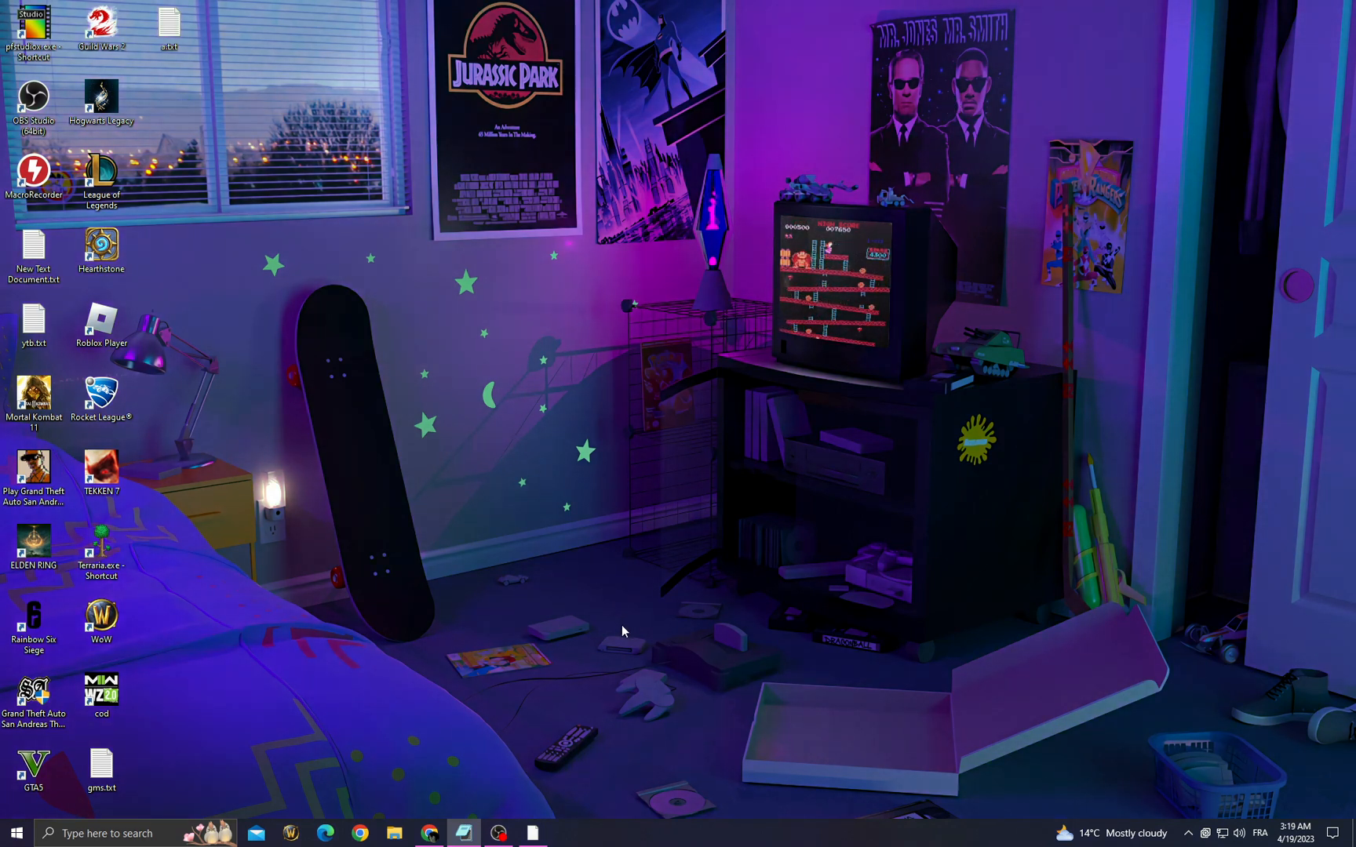
pyautogui.moveTo(463, 833)
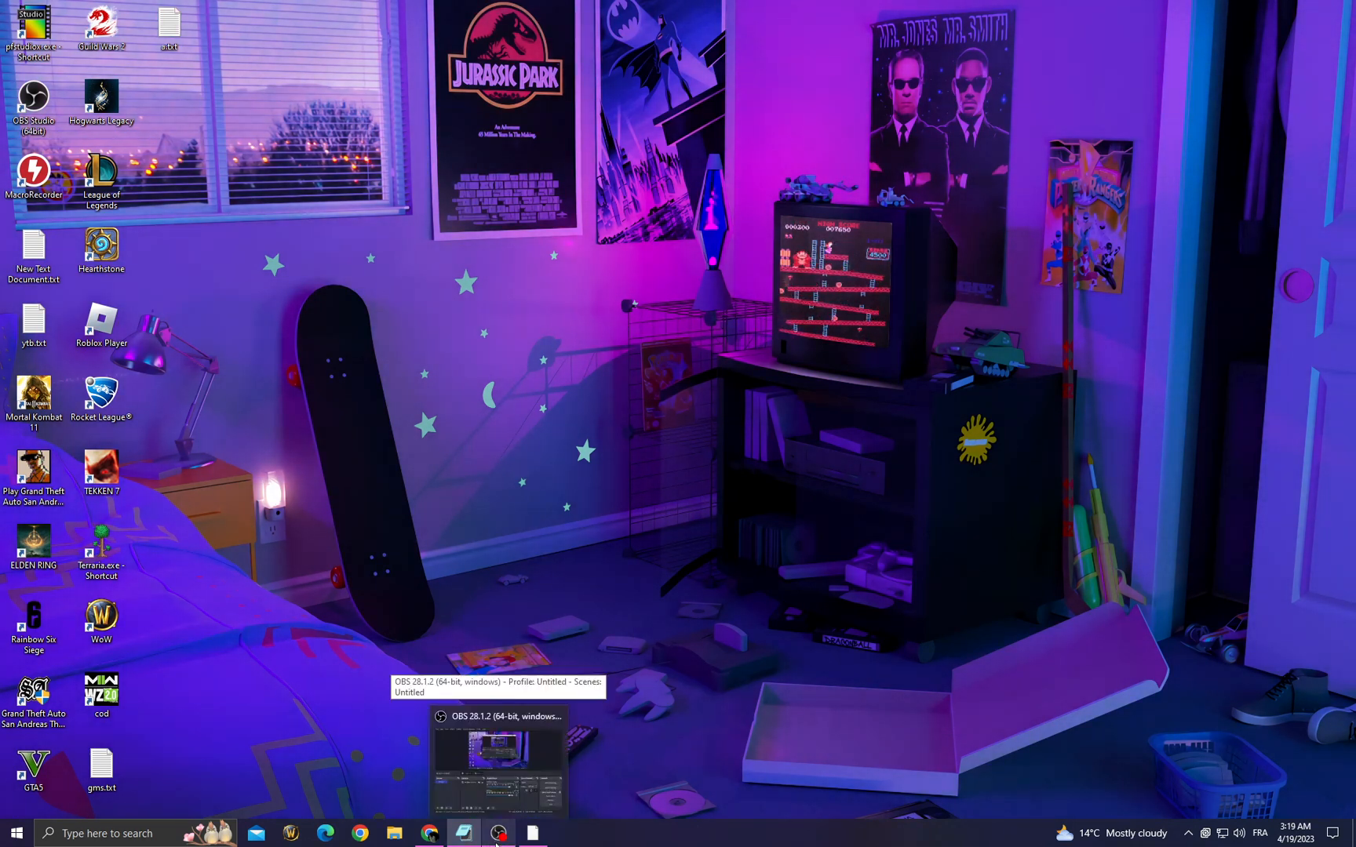